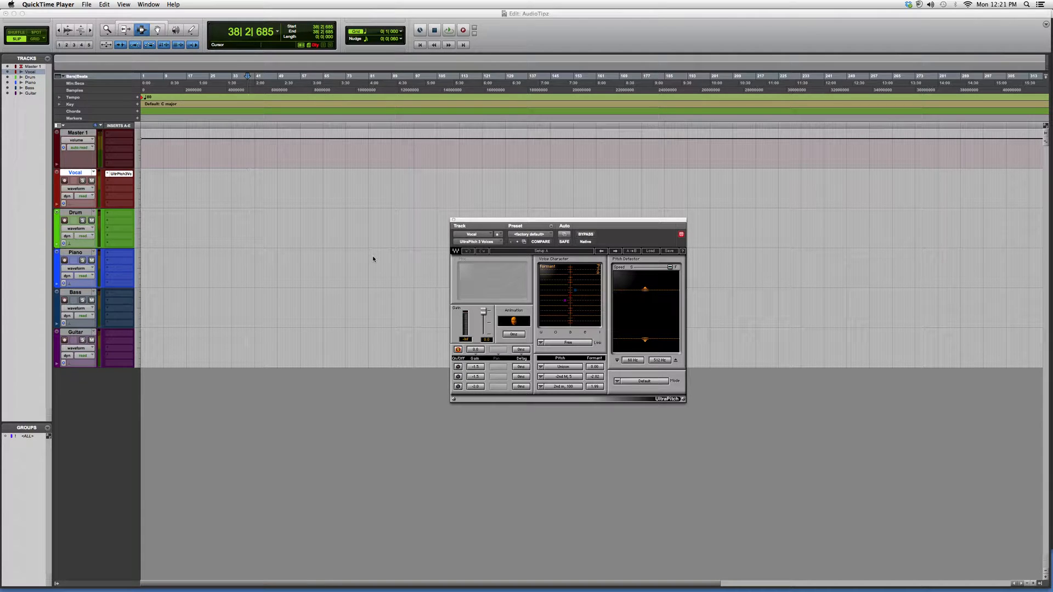
{"action": "left_click", "coordinate": [247, 188]}
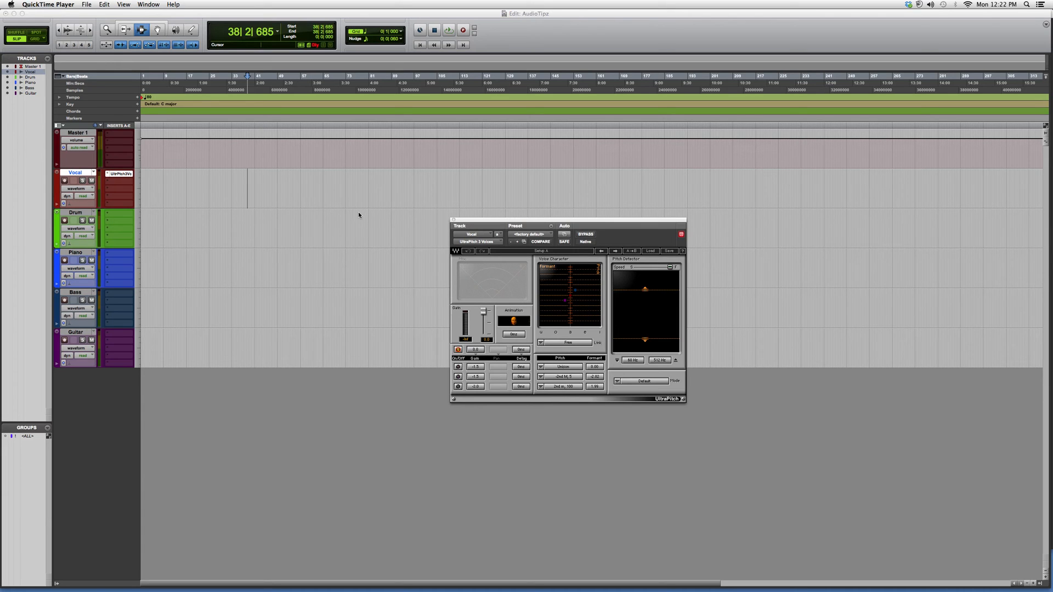
{"action": "mouse_move", "coordinate": [338, 217]}
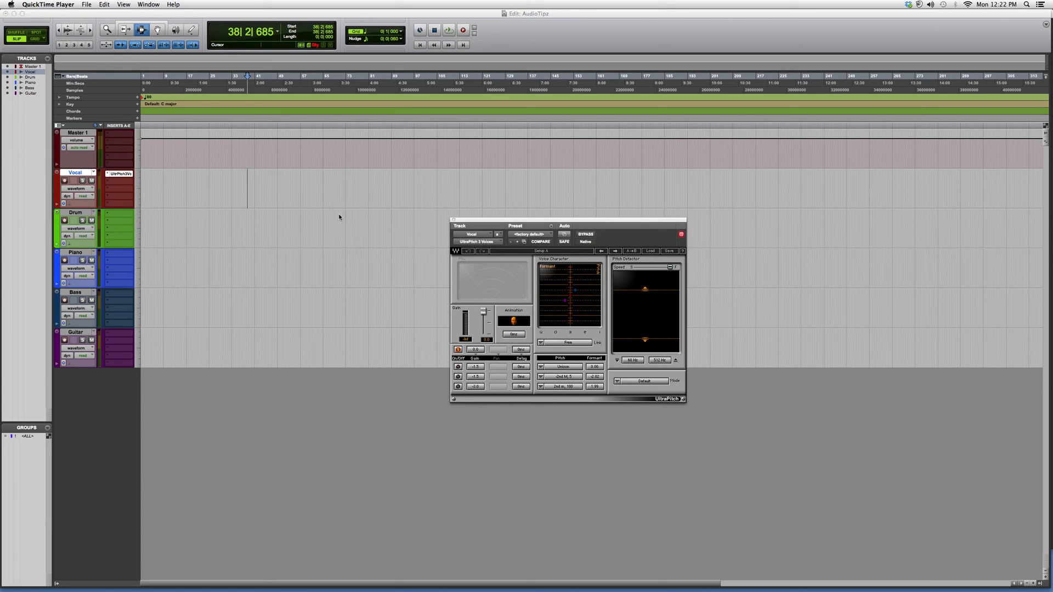